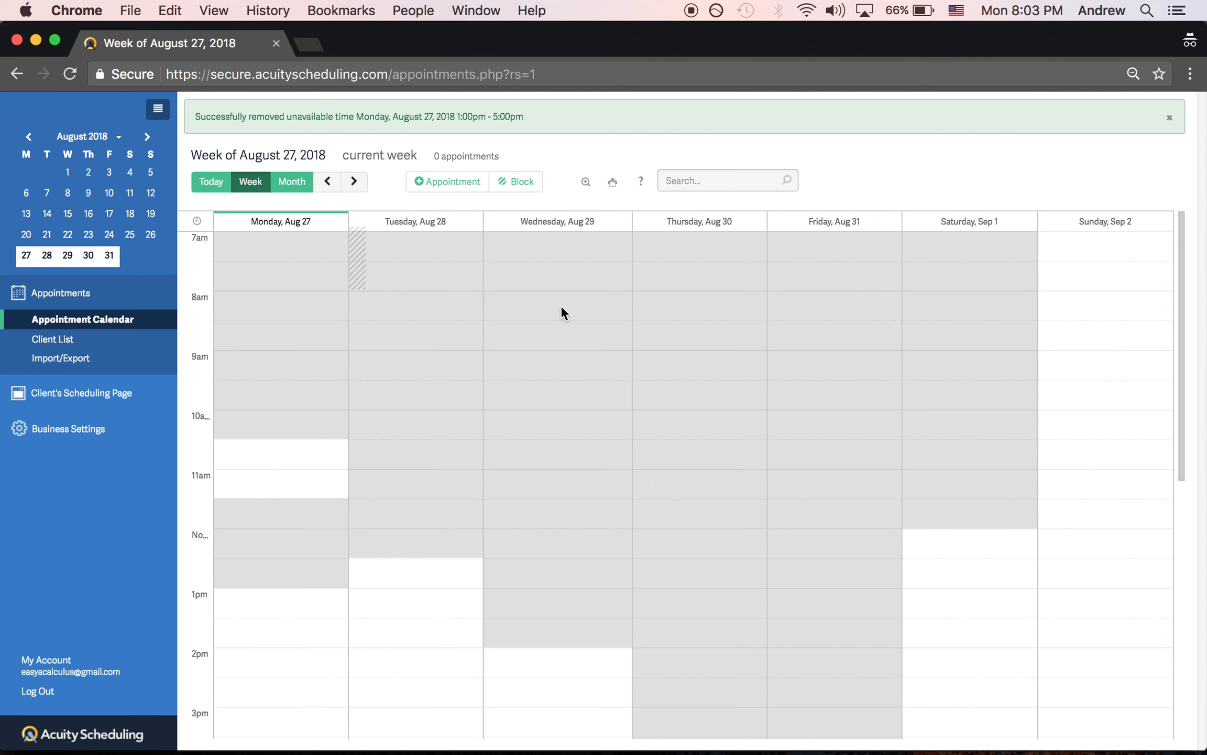
mouse_move(1072, 300)
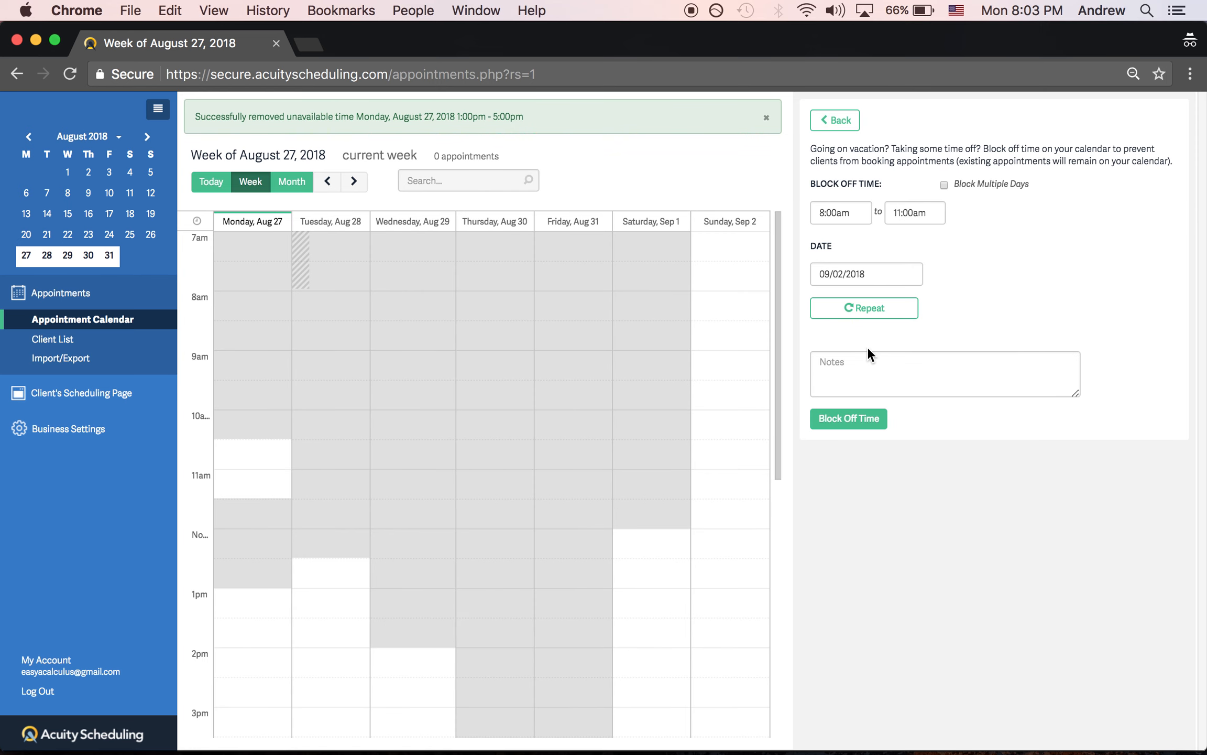
Block off 8–11am on Sunday, September 2, then delete that blocked time
click(849, 418)
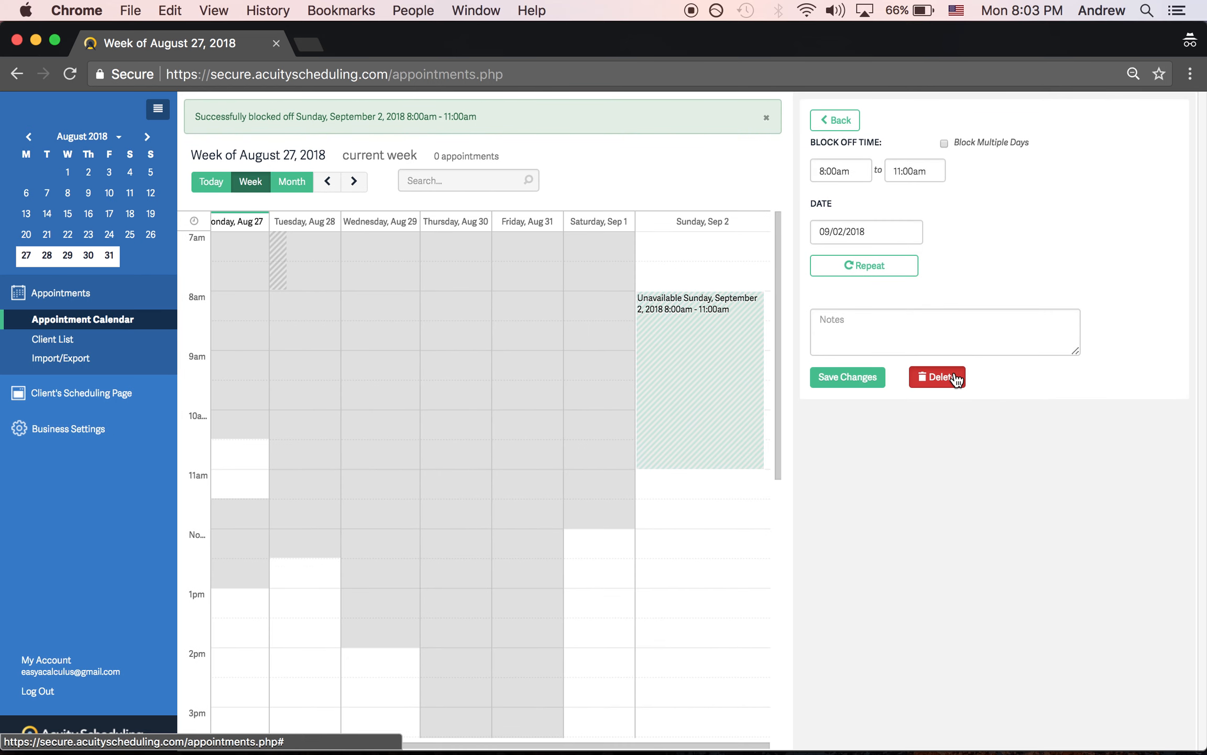
click(937, 376)
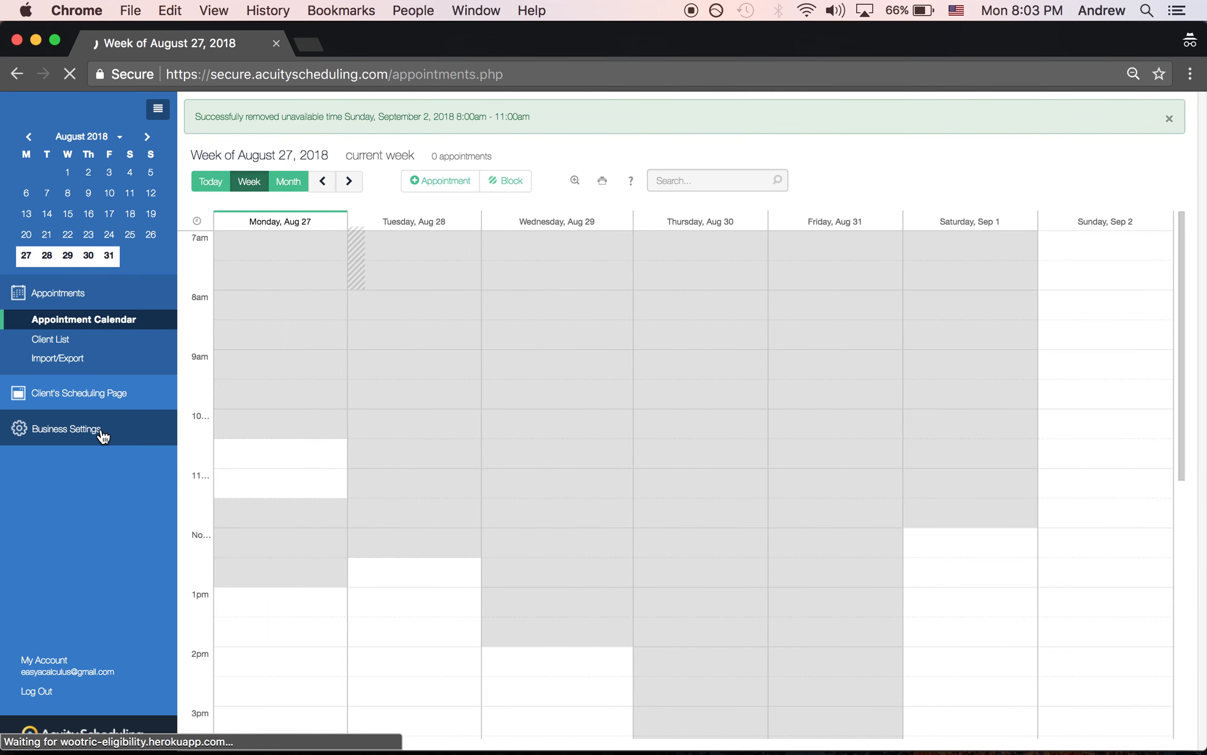
Show the iCloud connection options under Business Settings > Sync with Other Calendars
click(66, 430)
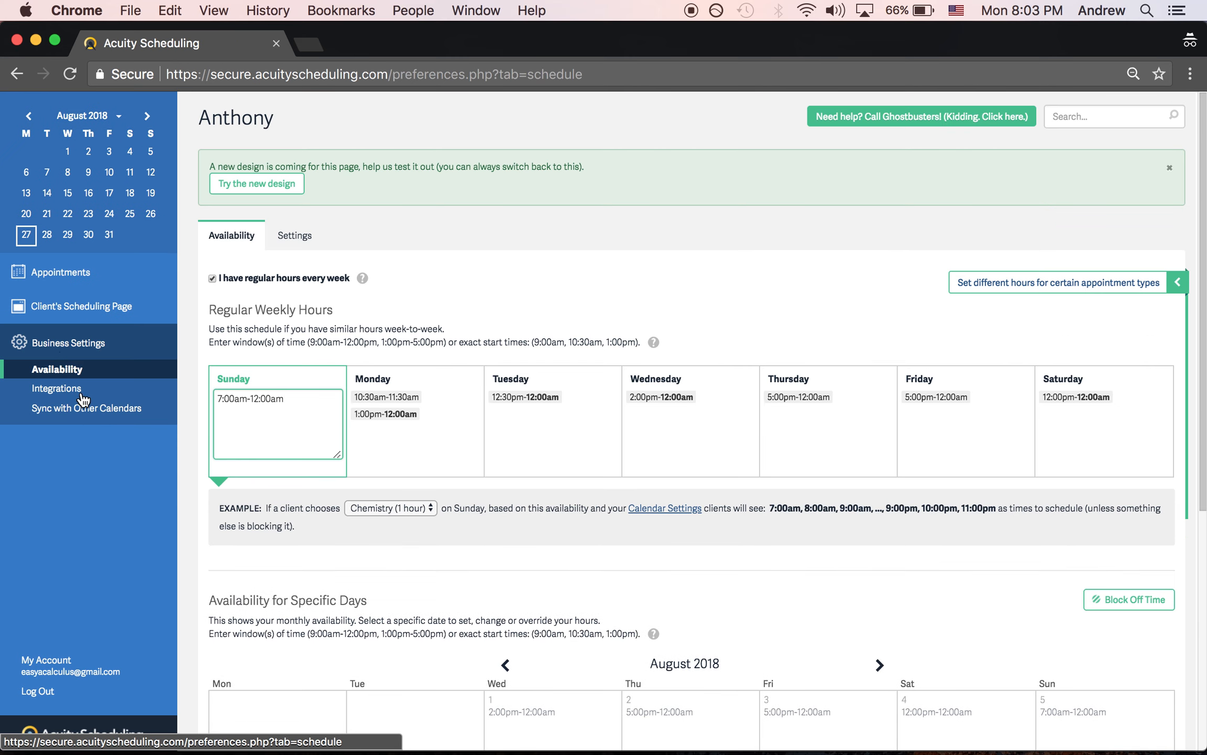
click(91, 408)
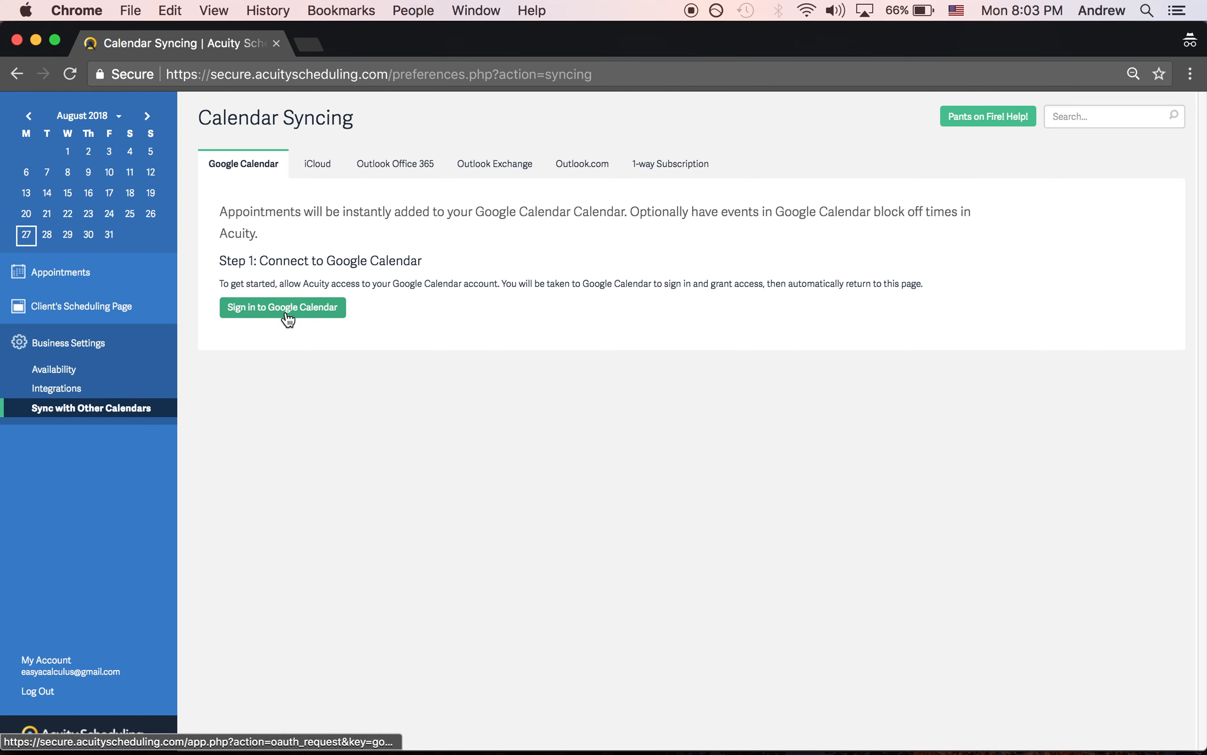
click(316, 163)
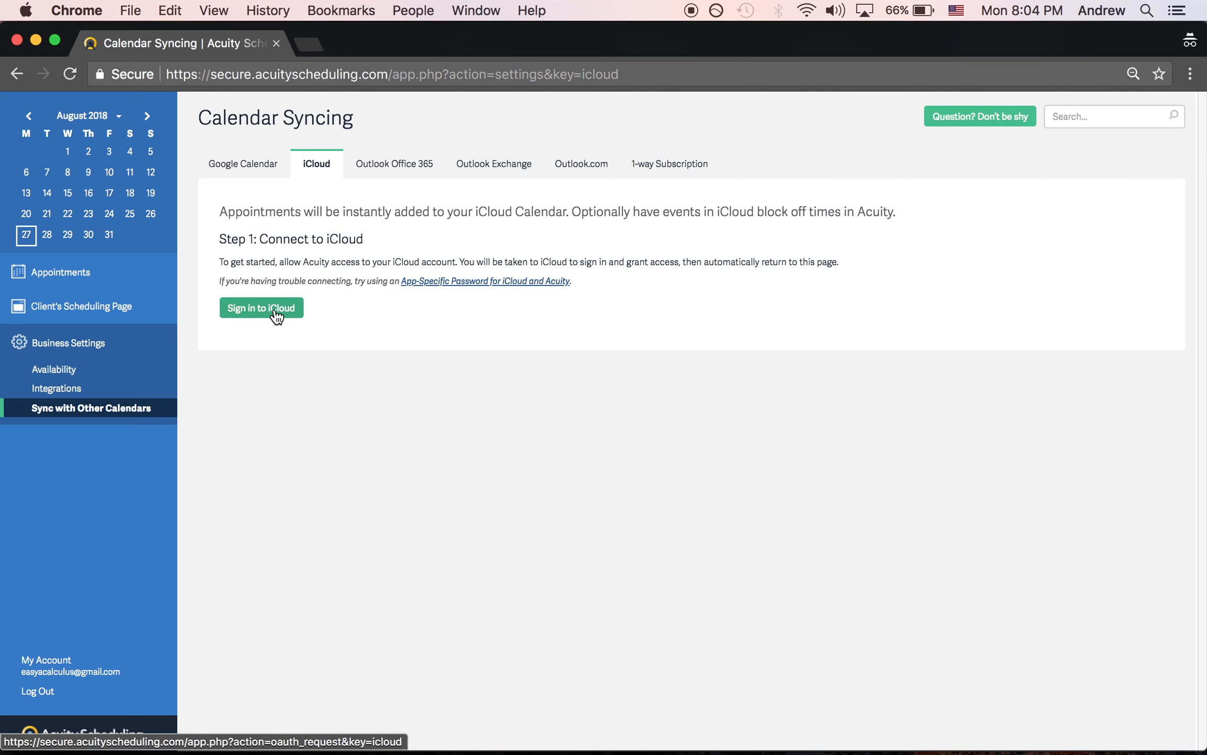
mouse_move(112, 367)
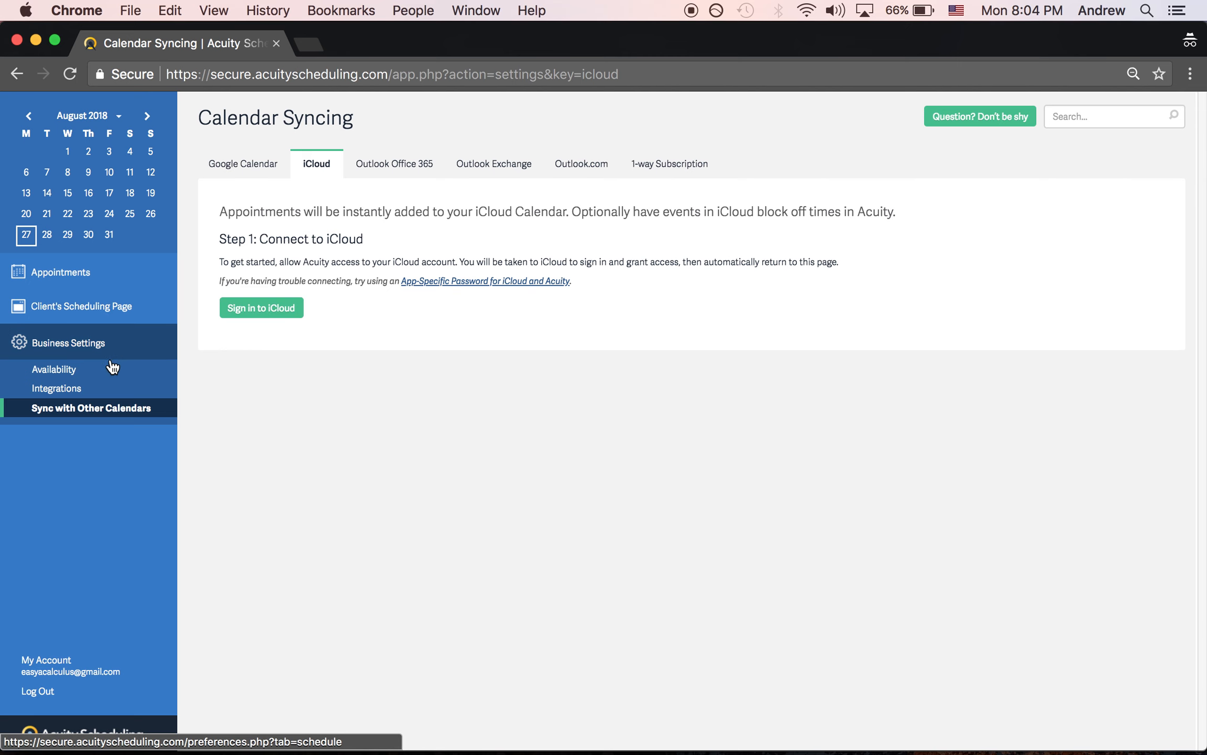
Show the Availability page's specific-days calendar for August 2018
click(54, 369)
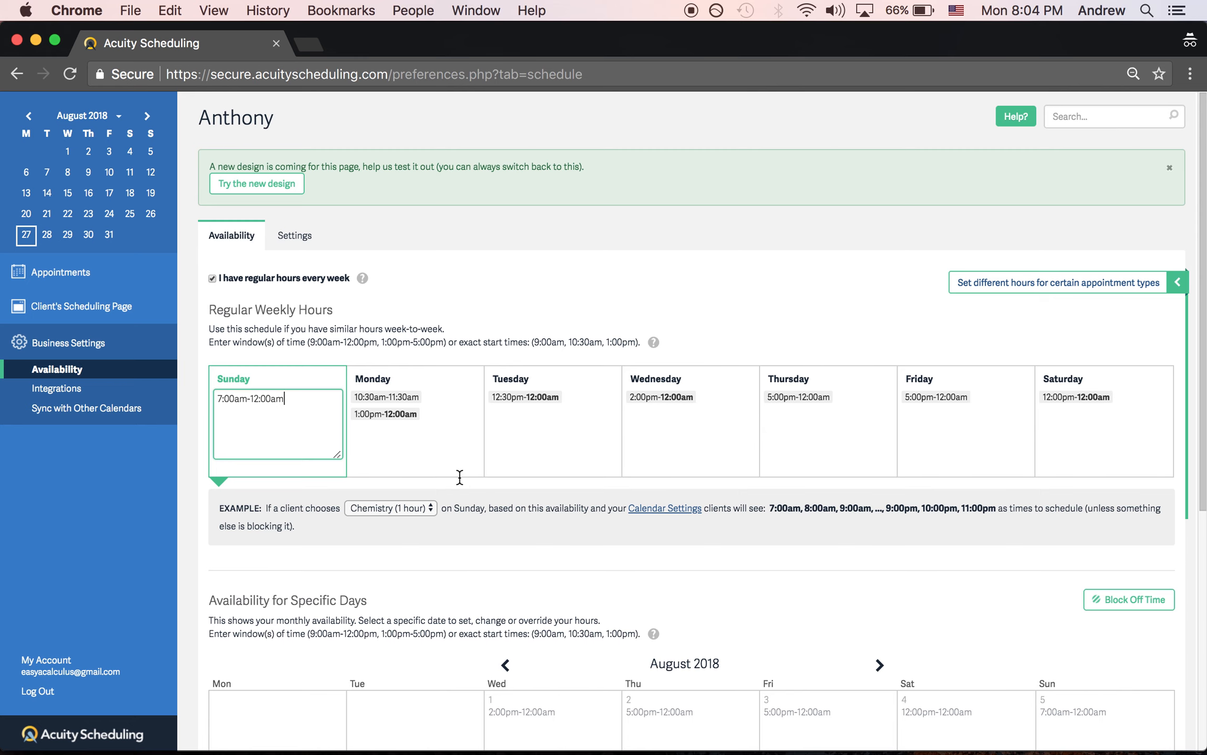
scroll(down, 3)
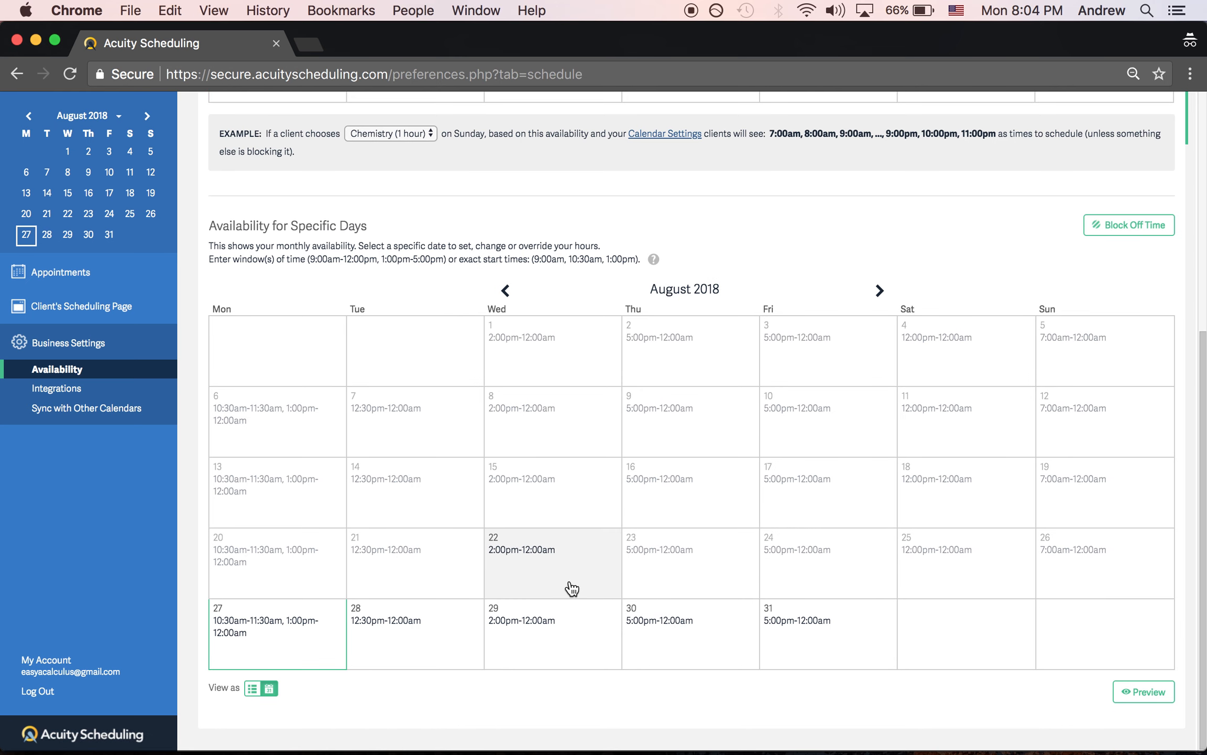
mouse_move(690, 572)
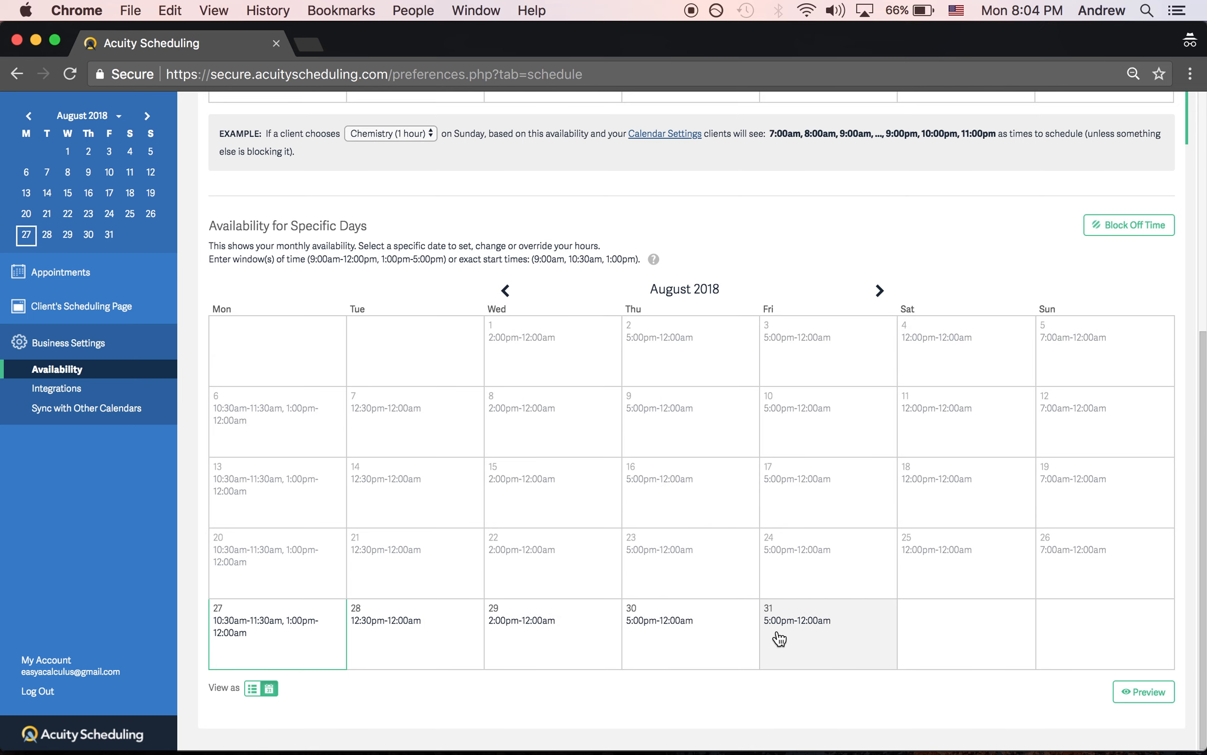
Override August 31's specific-day hours, entering 'Closed' in the hours popup
click(781, 639)
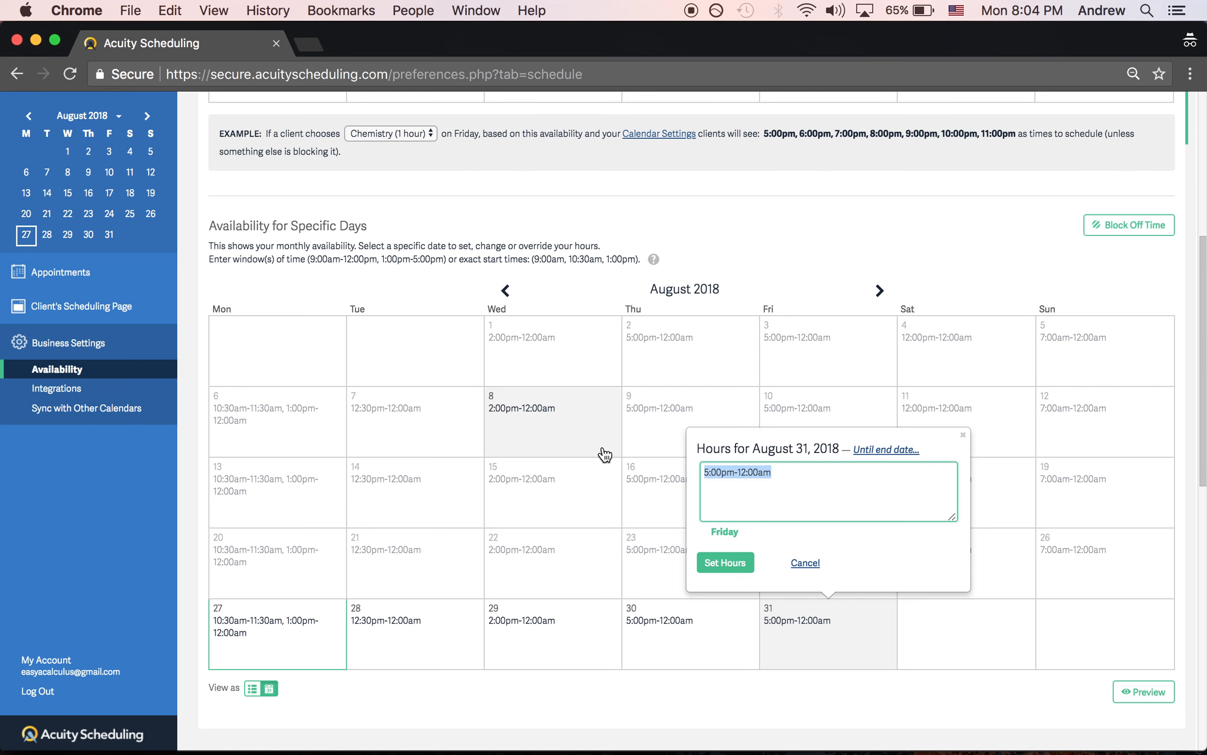
text(Closed)
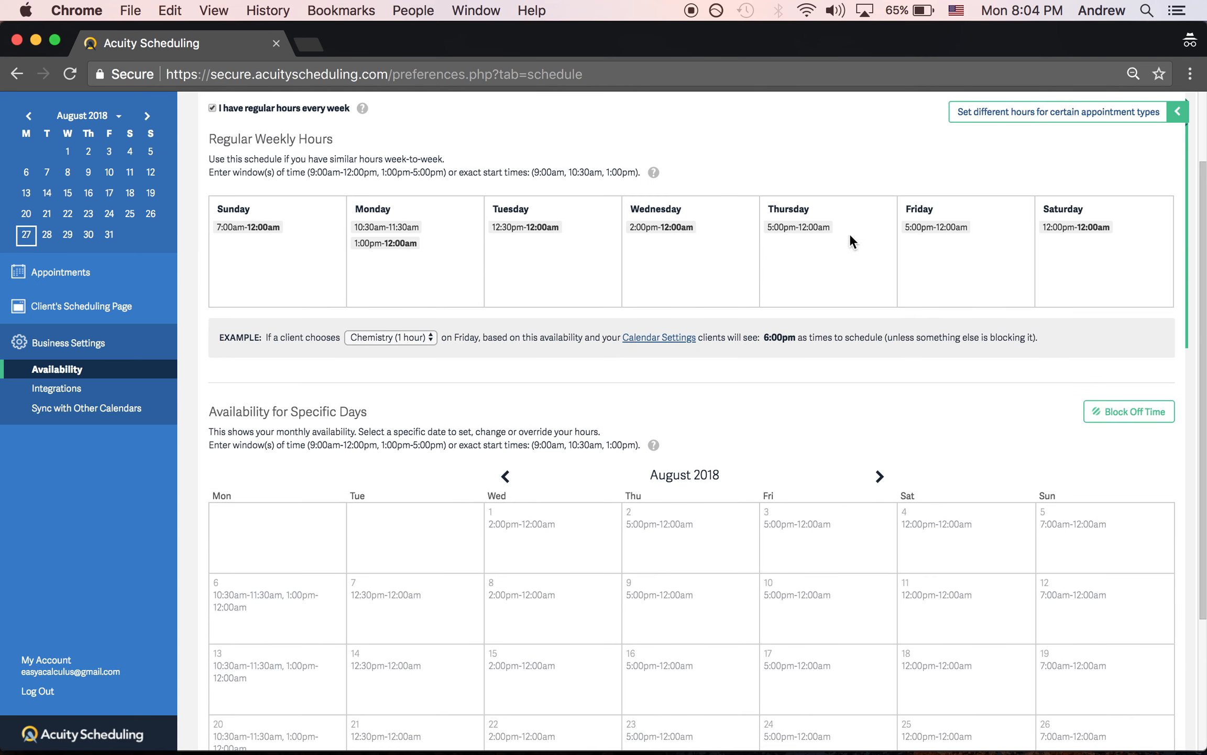
mouse_move(852, 246)
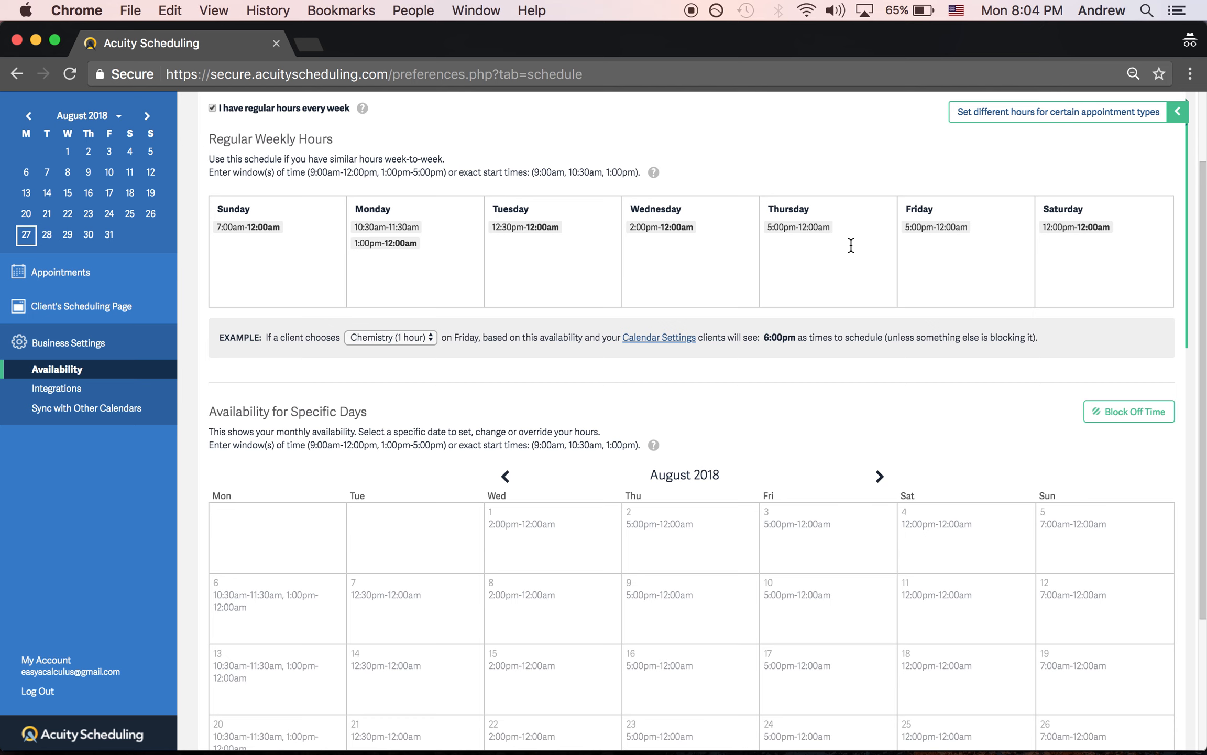
scroll(down, 3)
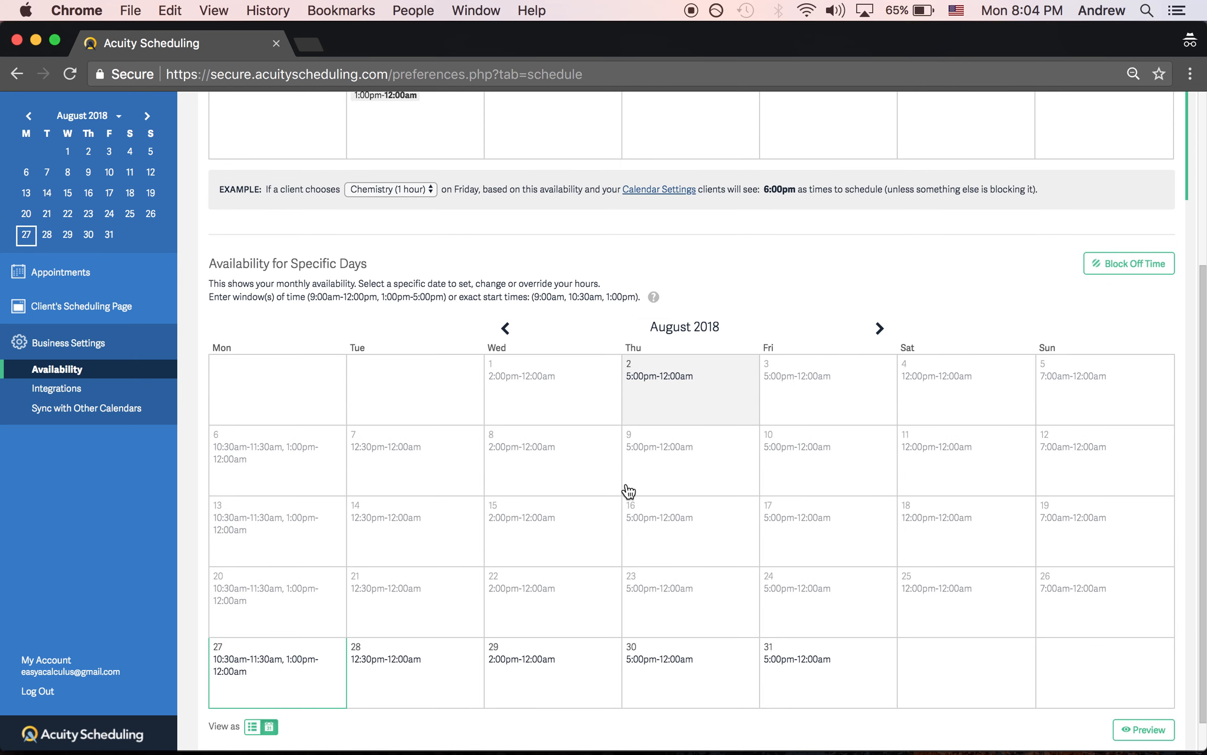
mouse_move(702, 518)
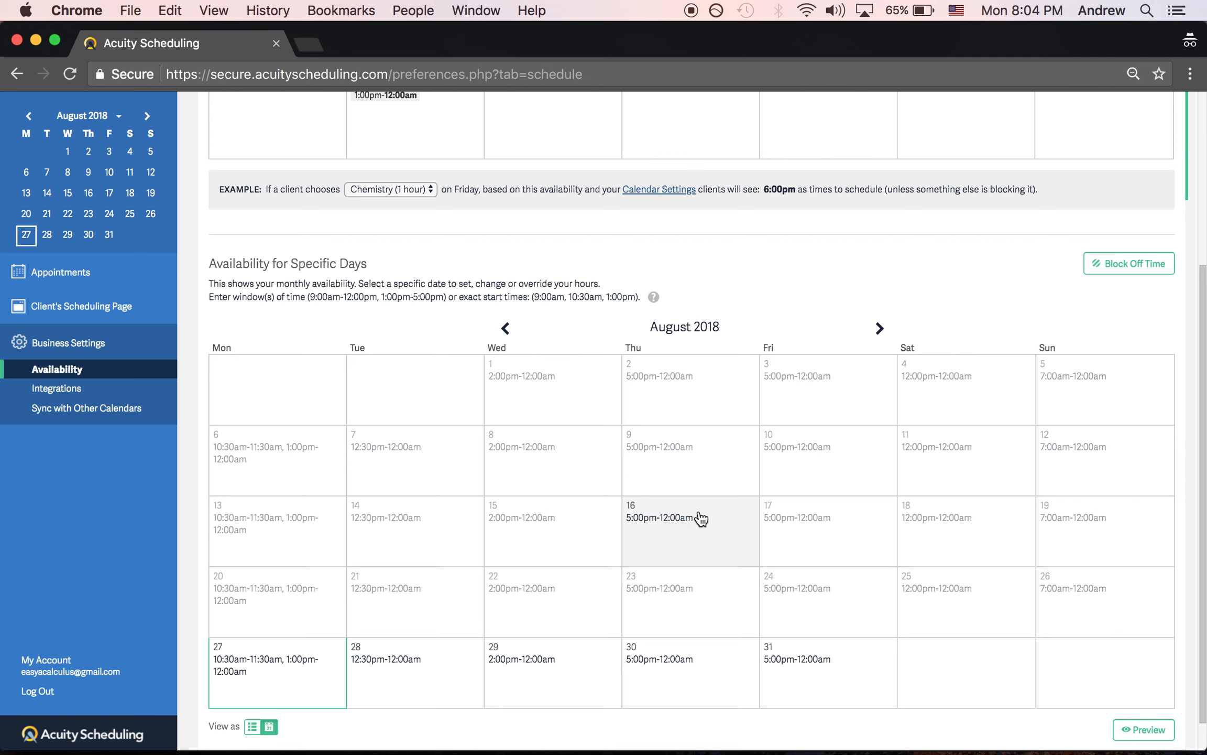